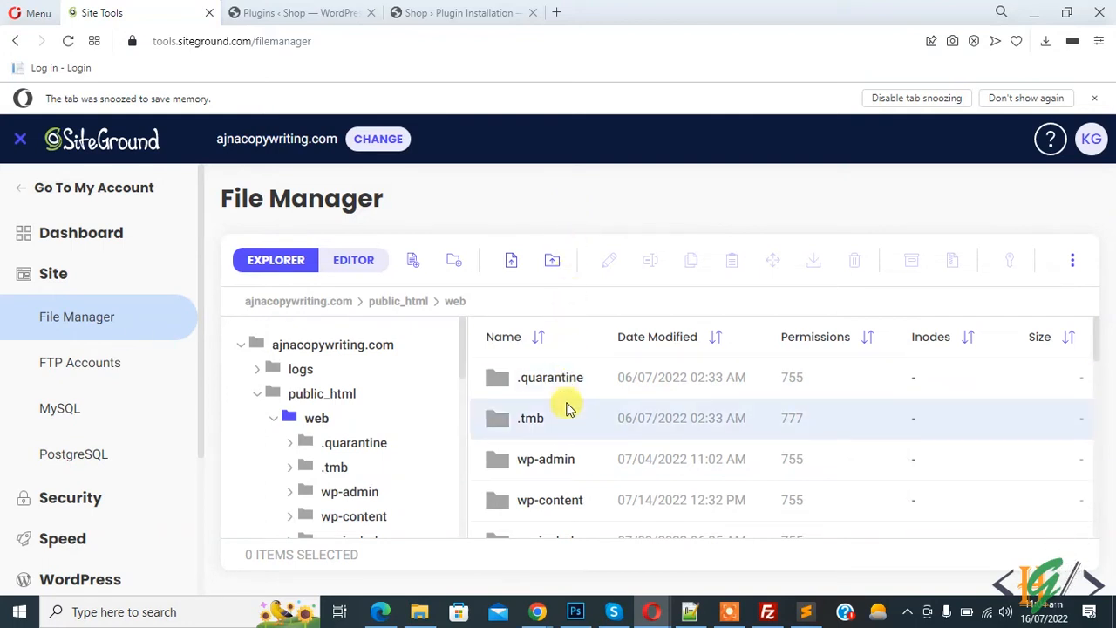
- Locate wp-config.php in the web folder list and open it in the Editor
{"action": "scroll", "scroll_direction": "down", "scroll_amount": 3}
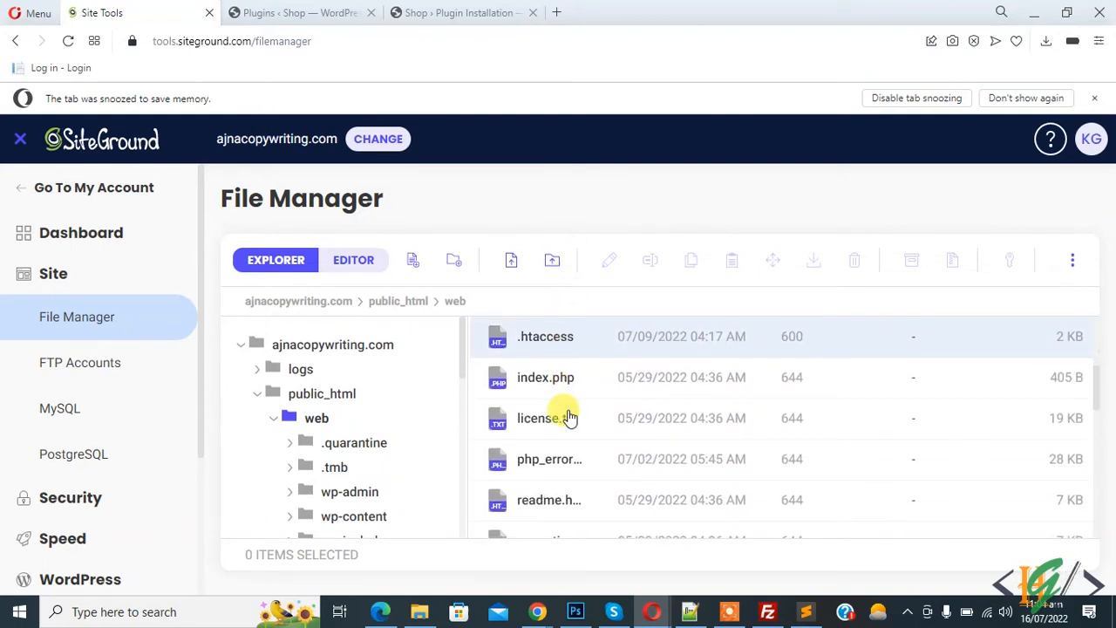
{"action": "scroll", "scroll_direction": "down", "scroll_amount": 3}
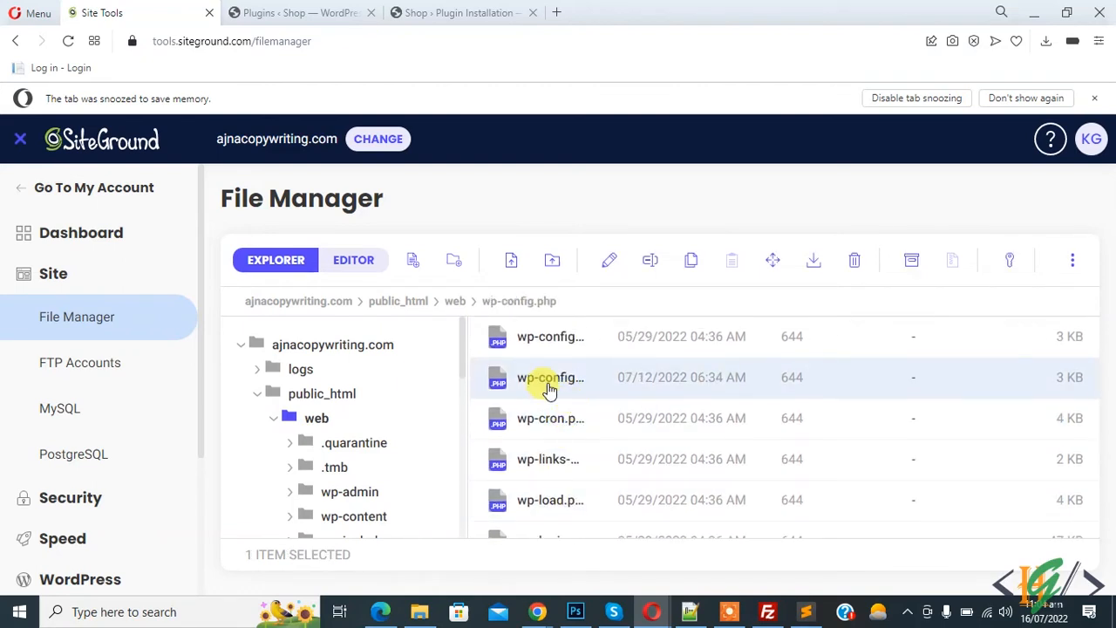
{"action": "right_click", "coordinate": [549, 376]}
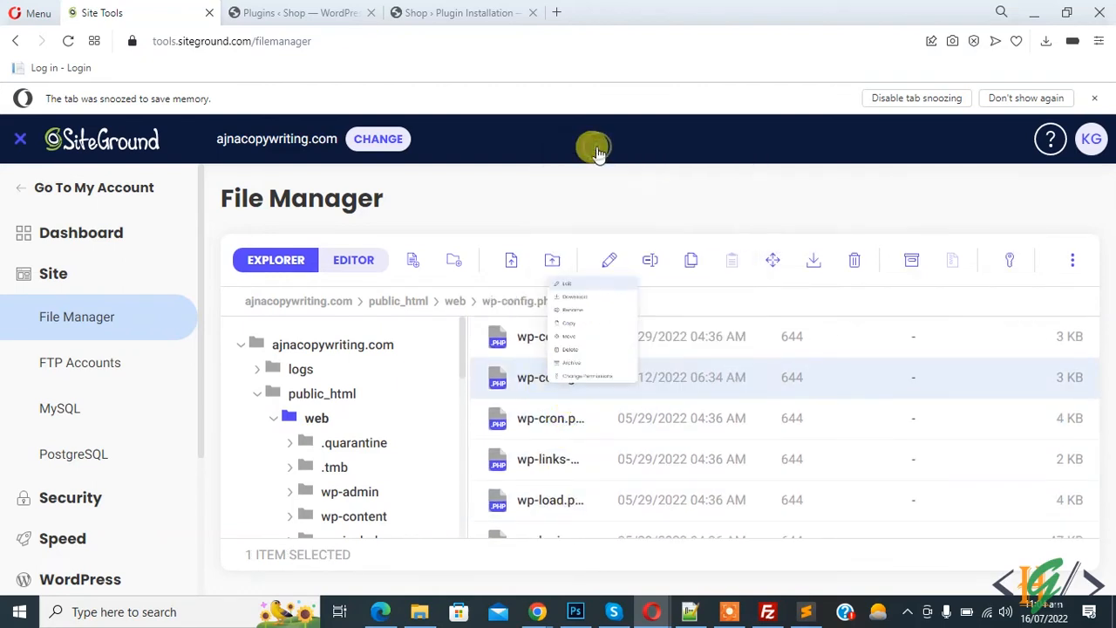
{"action": "left_click", "coordinate": [567, 282]}
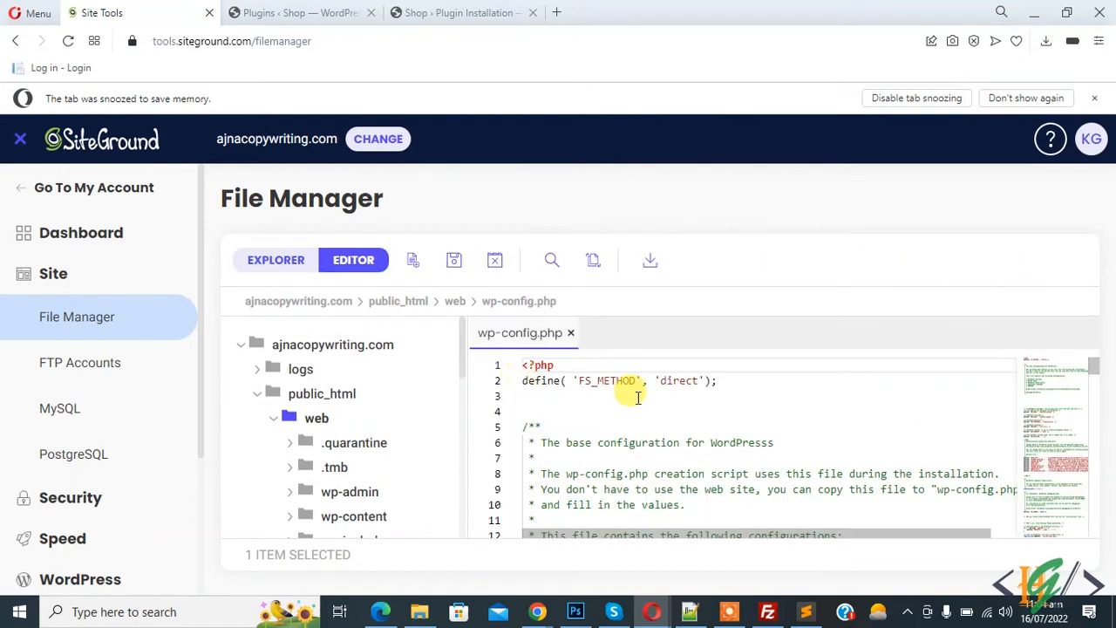
{"action": "mouse_move", "coordinate": [579, 404]}
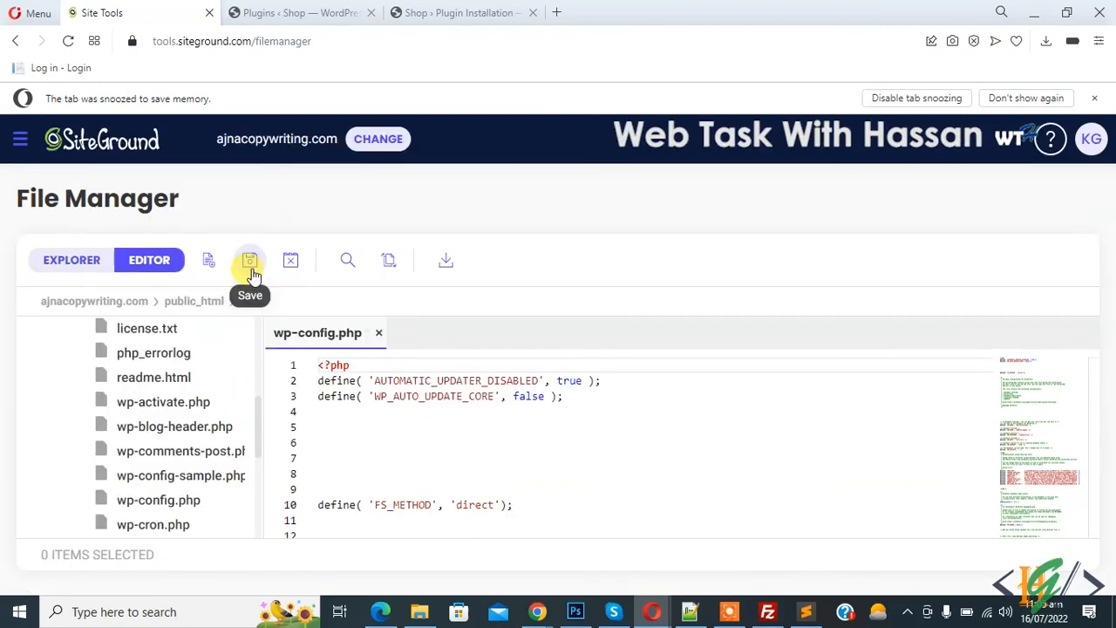
- Save wp-config.php with the added AUTOMATIC_UPDATER_DISABLED true and WP_AUTO_UPDATE_CORE false define lines
{"action": "left_click", "coordinate": [250, 260]}
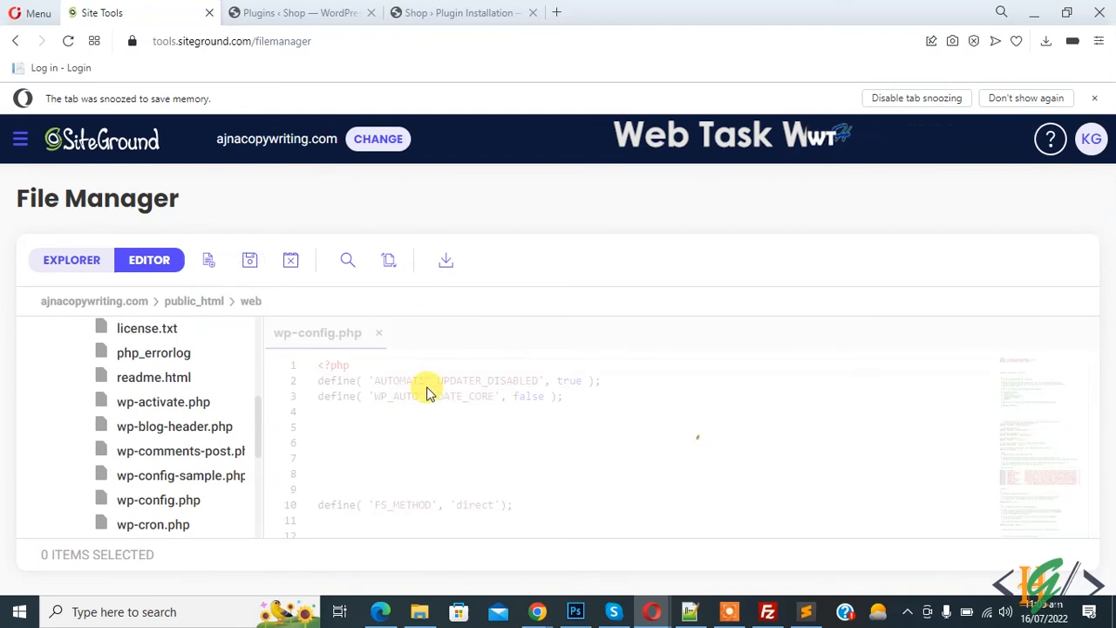
{"action": "left_click", "coordinate": [249, 259]}
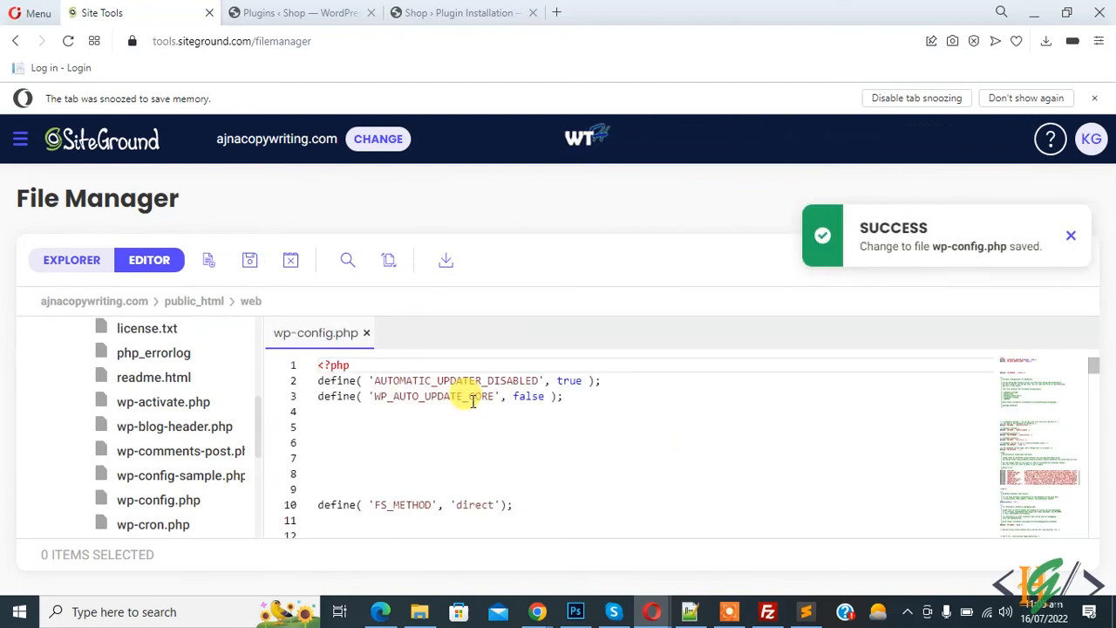